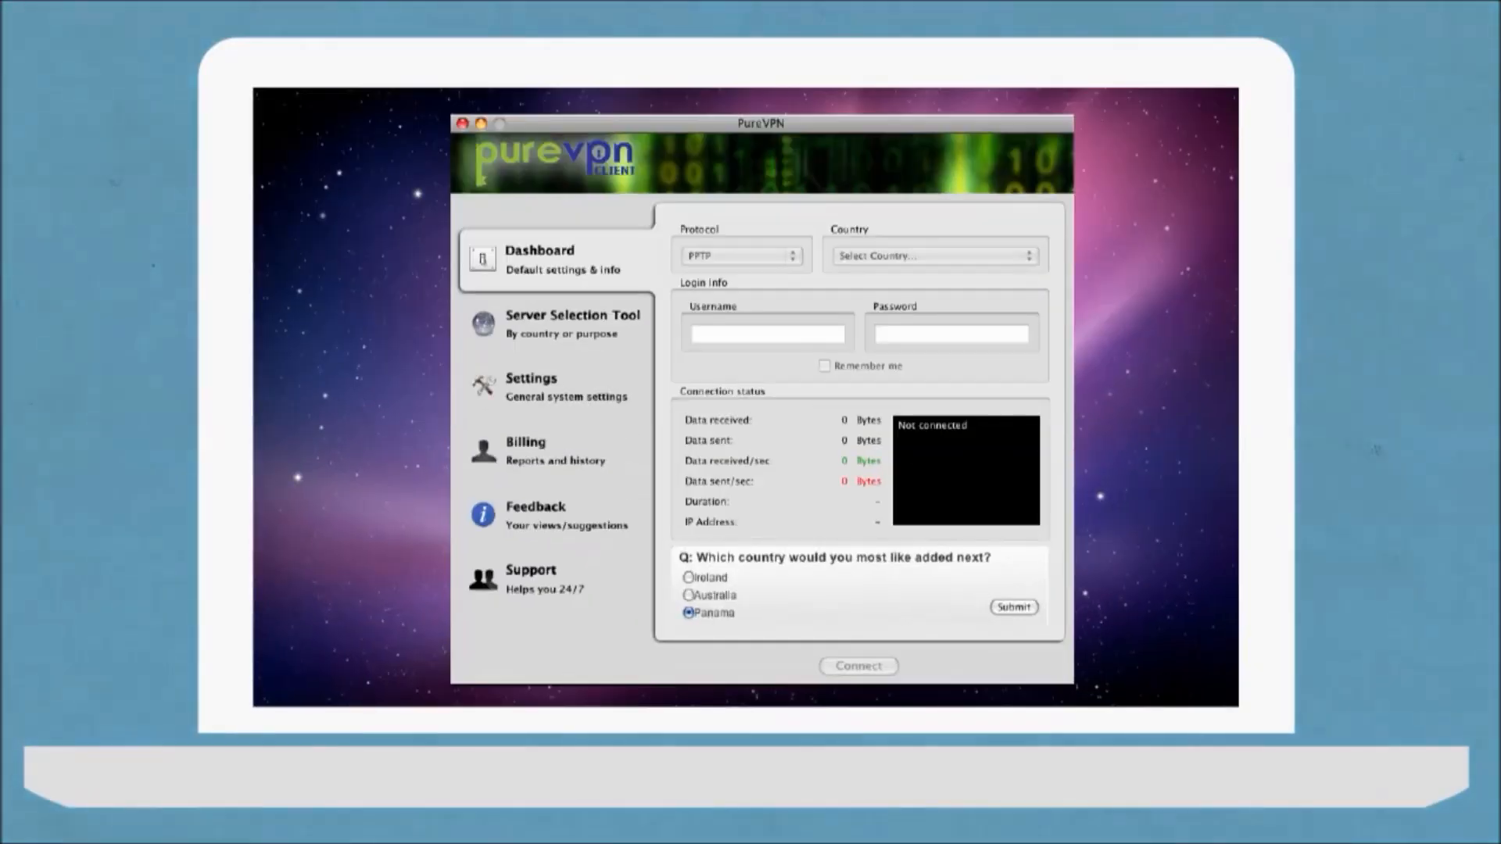
{"action": "mouse_move", "coordinate": [888, 573]}
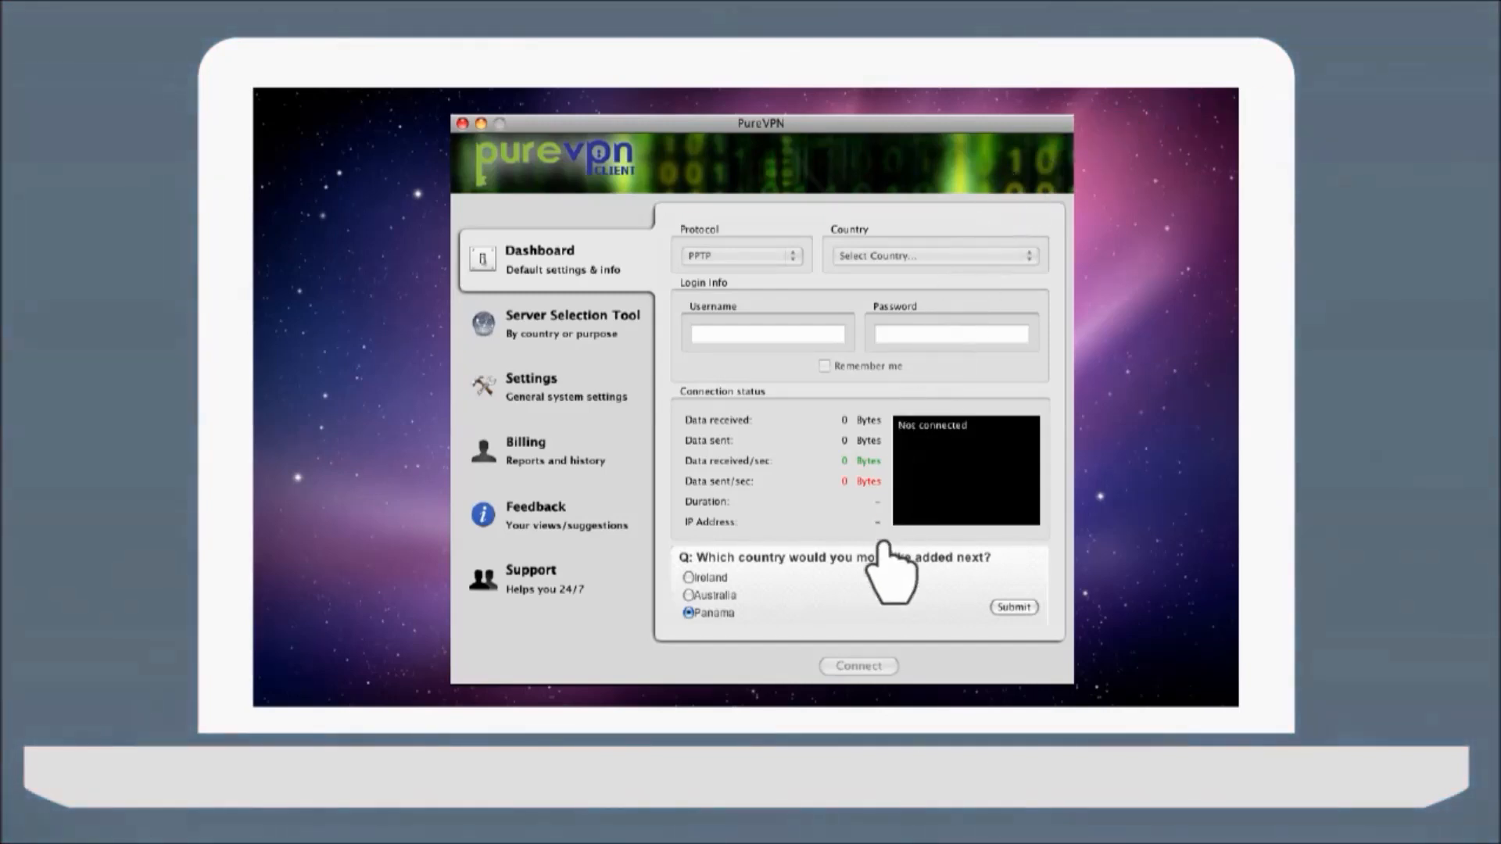